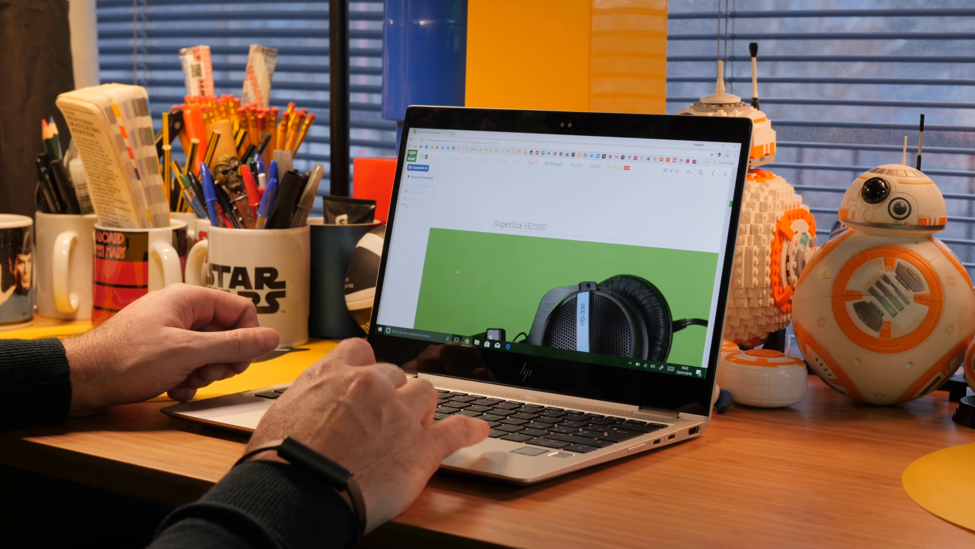
{"action": "scroll", "scroll_direction": "down", "scroll_amount": 3}
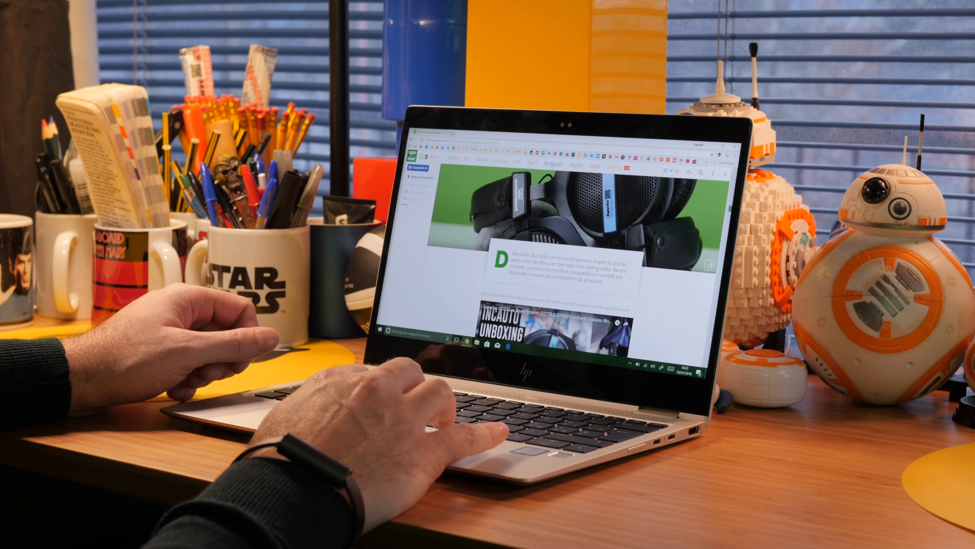